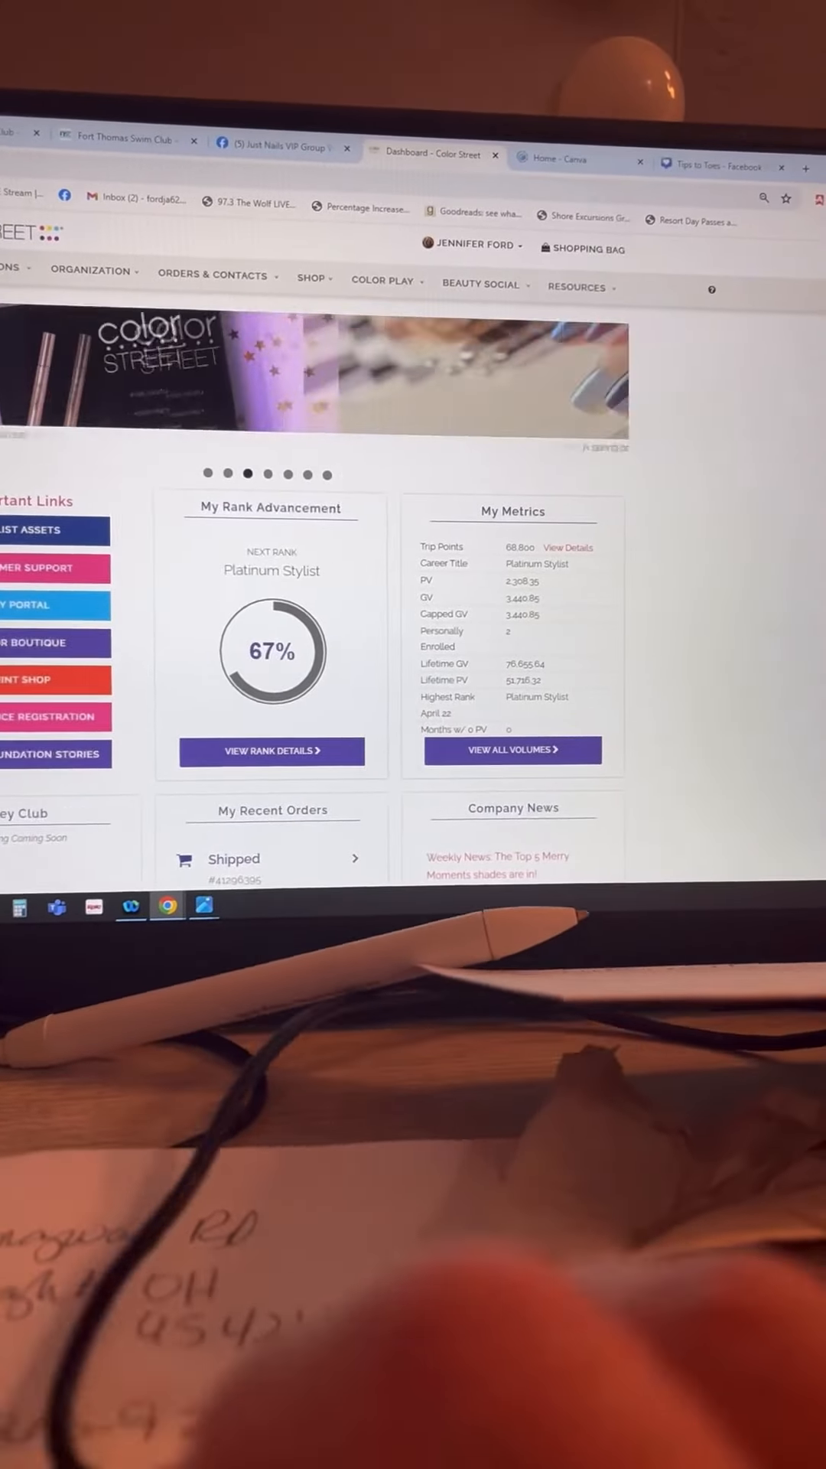
- Start a new Beauty Social from the dashboard's Beauty Social menu
left_click(582, 287)
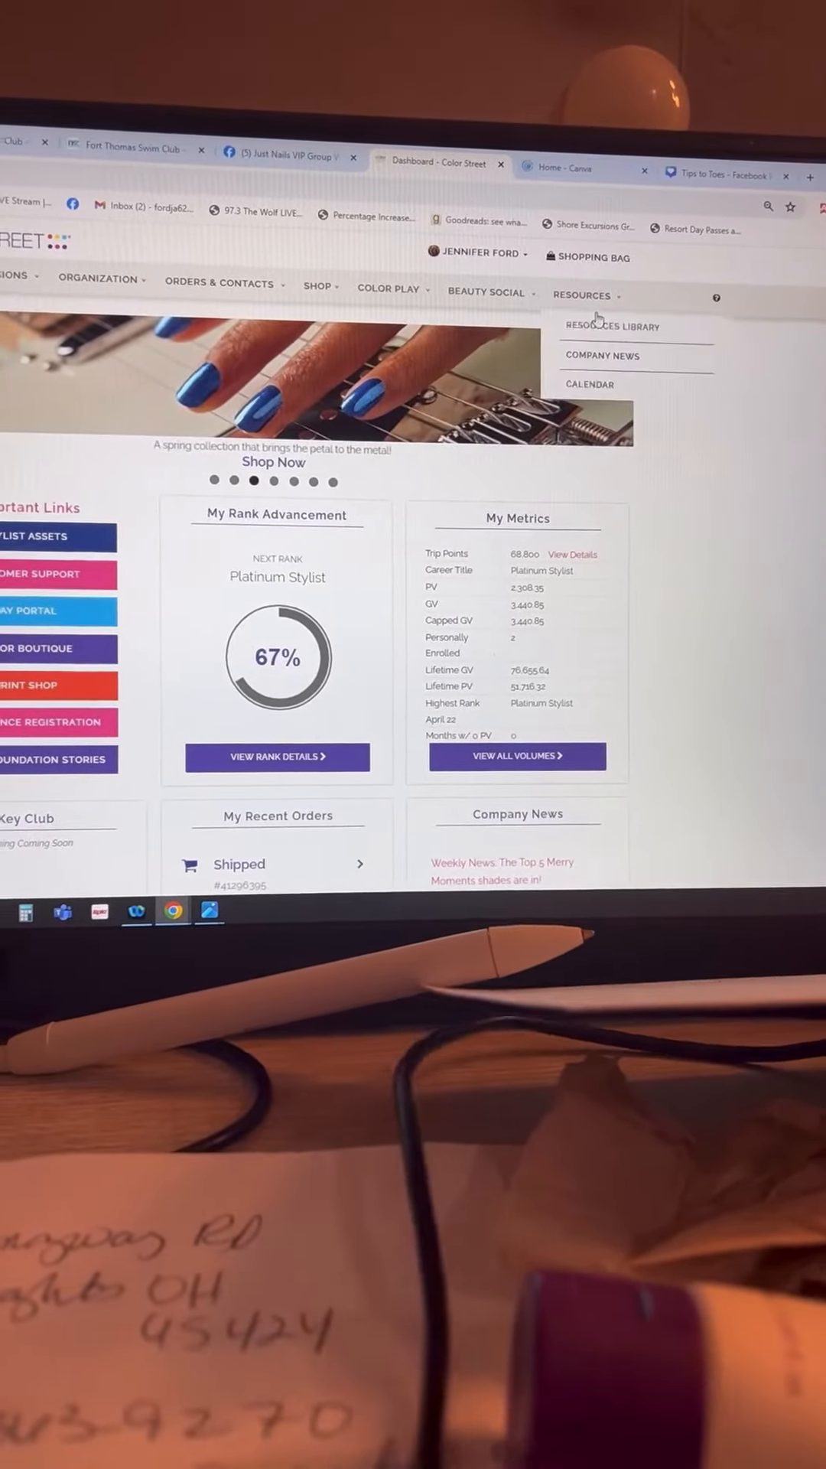
left_click(511, 297)
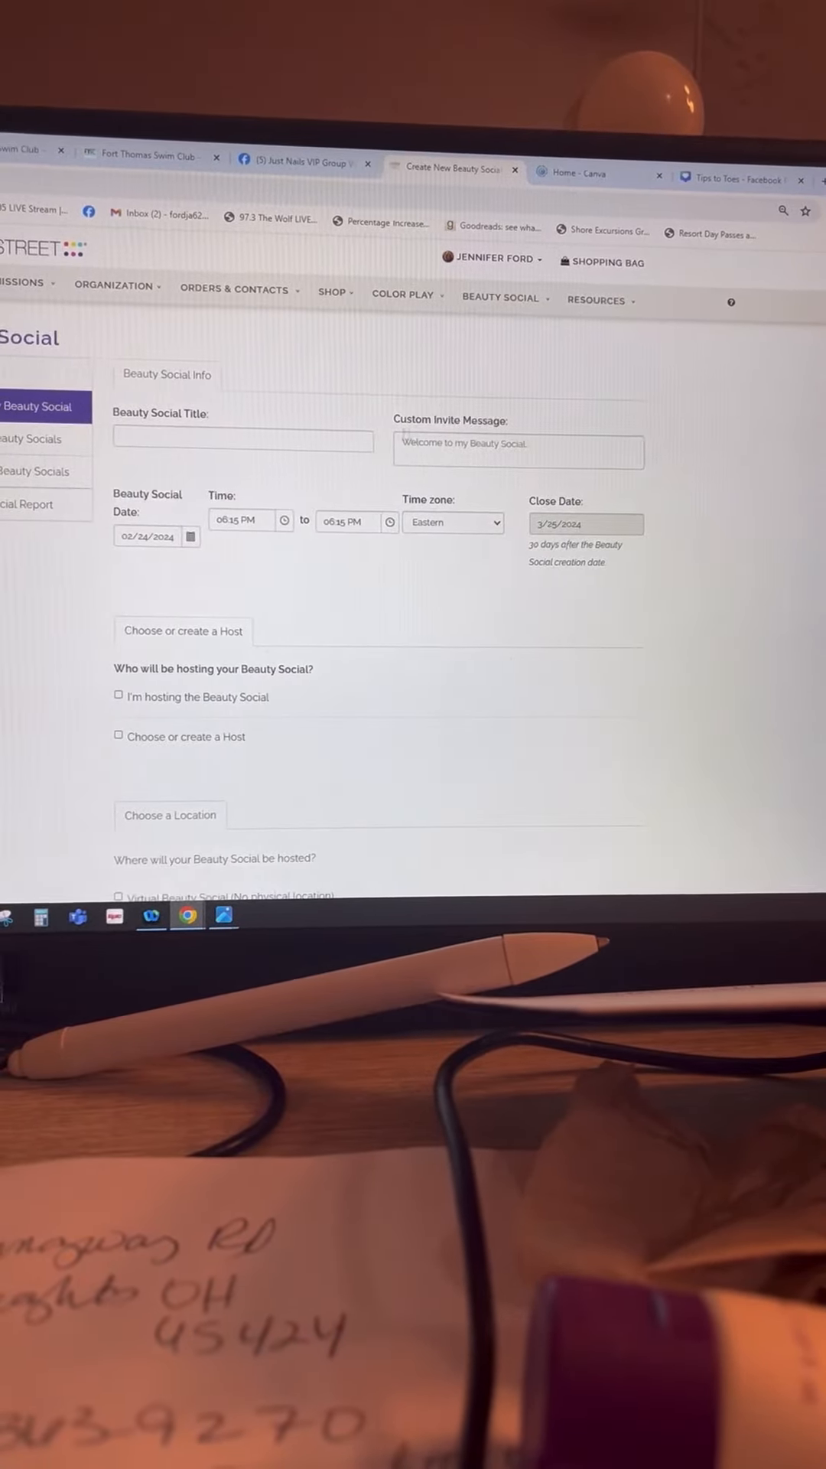
- Create 'My beauty social' with I'm hosting and Virtual Beauty Social both ticked
left_click(258, 450)
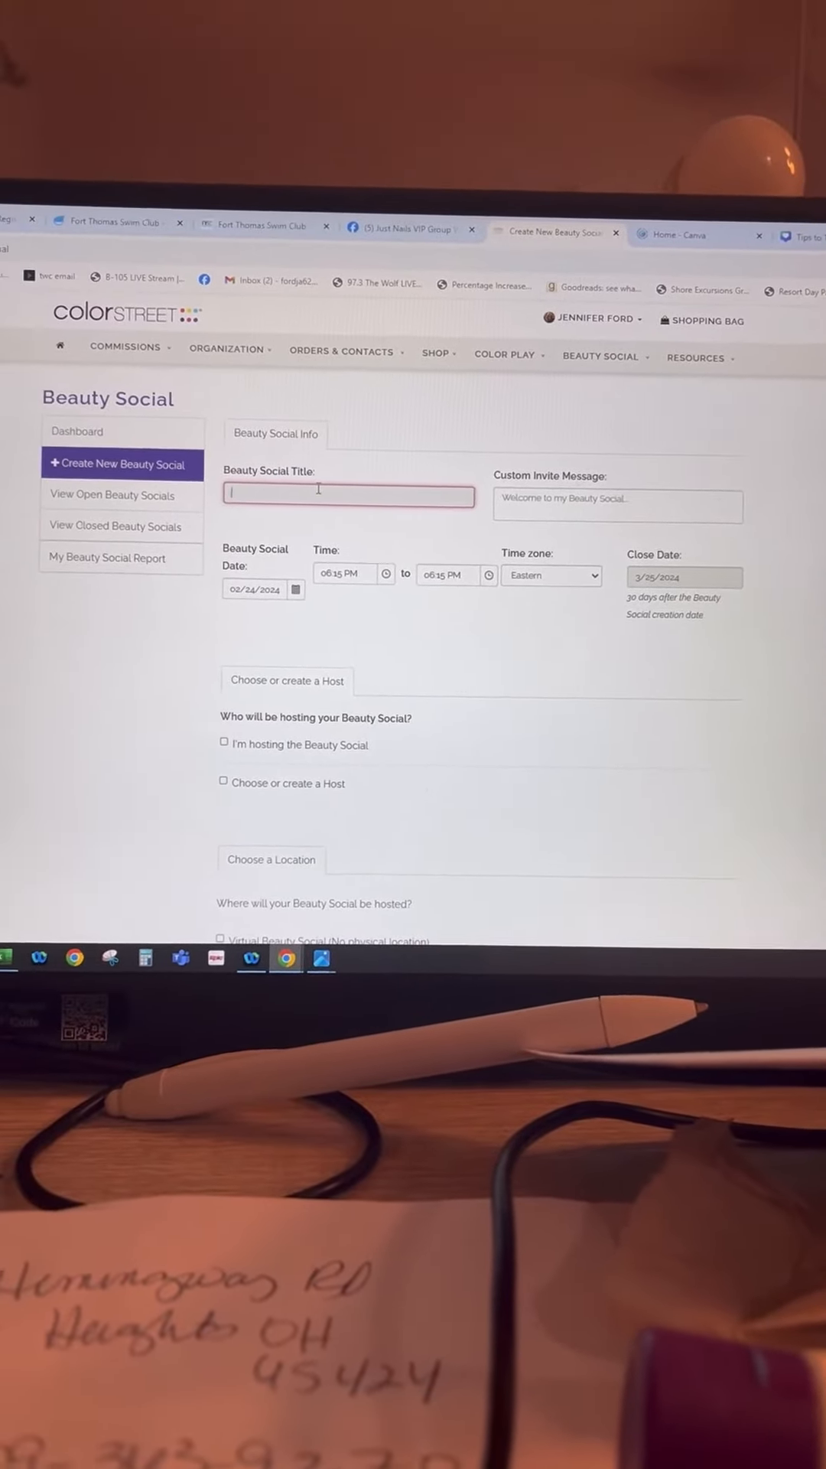
type("My beauty social")
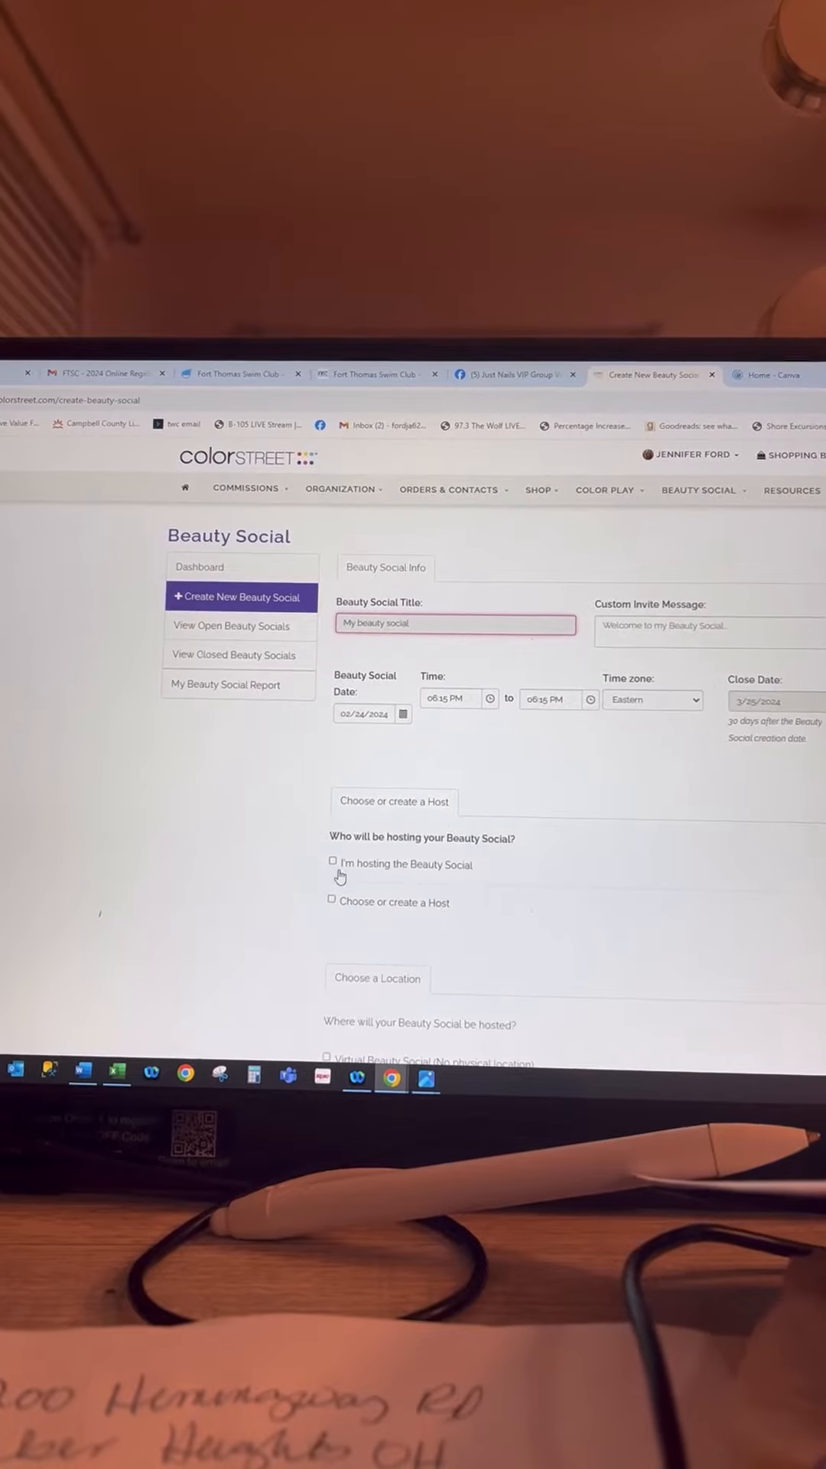
left_click(332, 862)
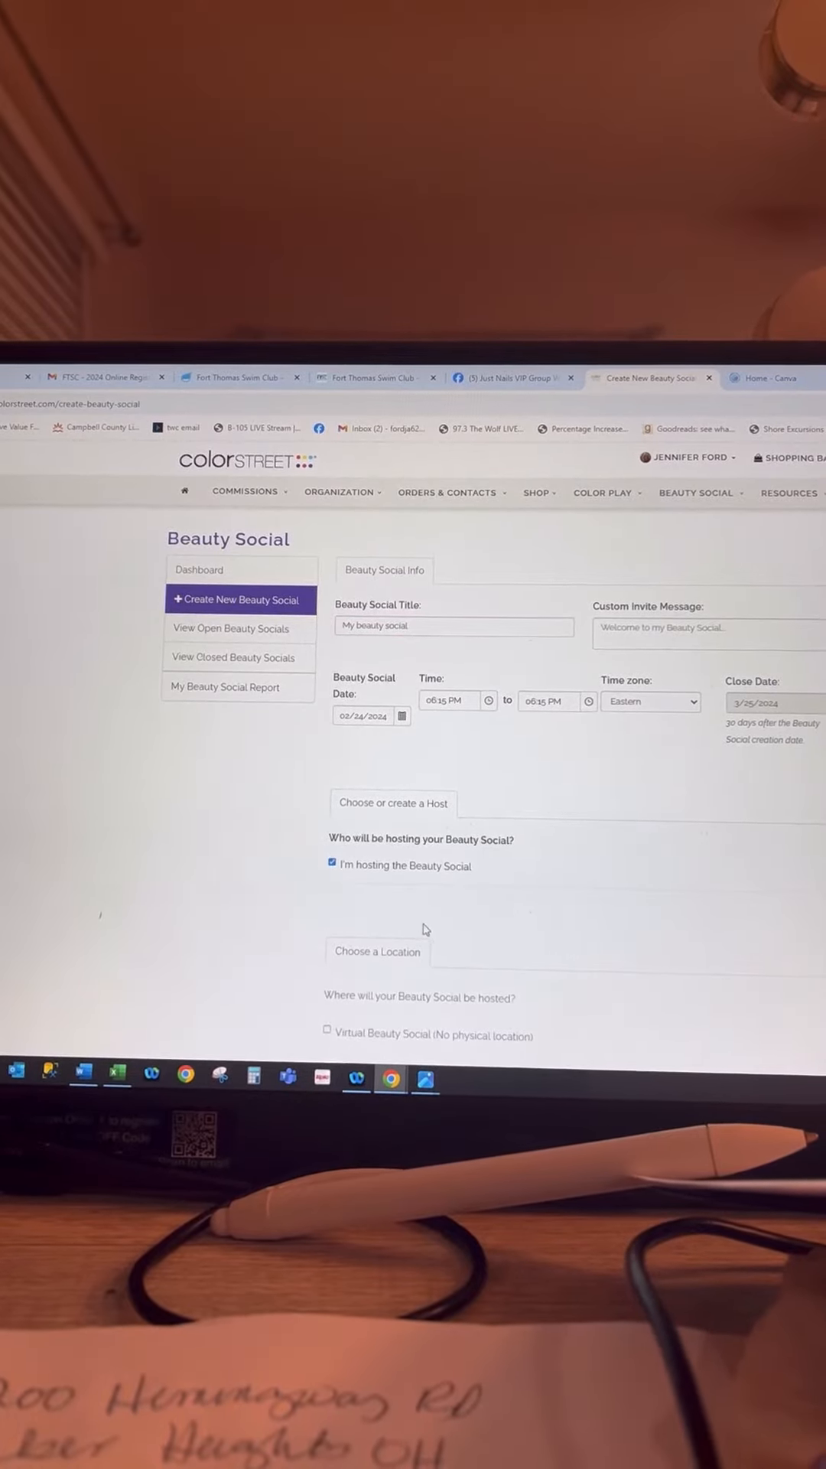
scroll("down", 3)
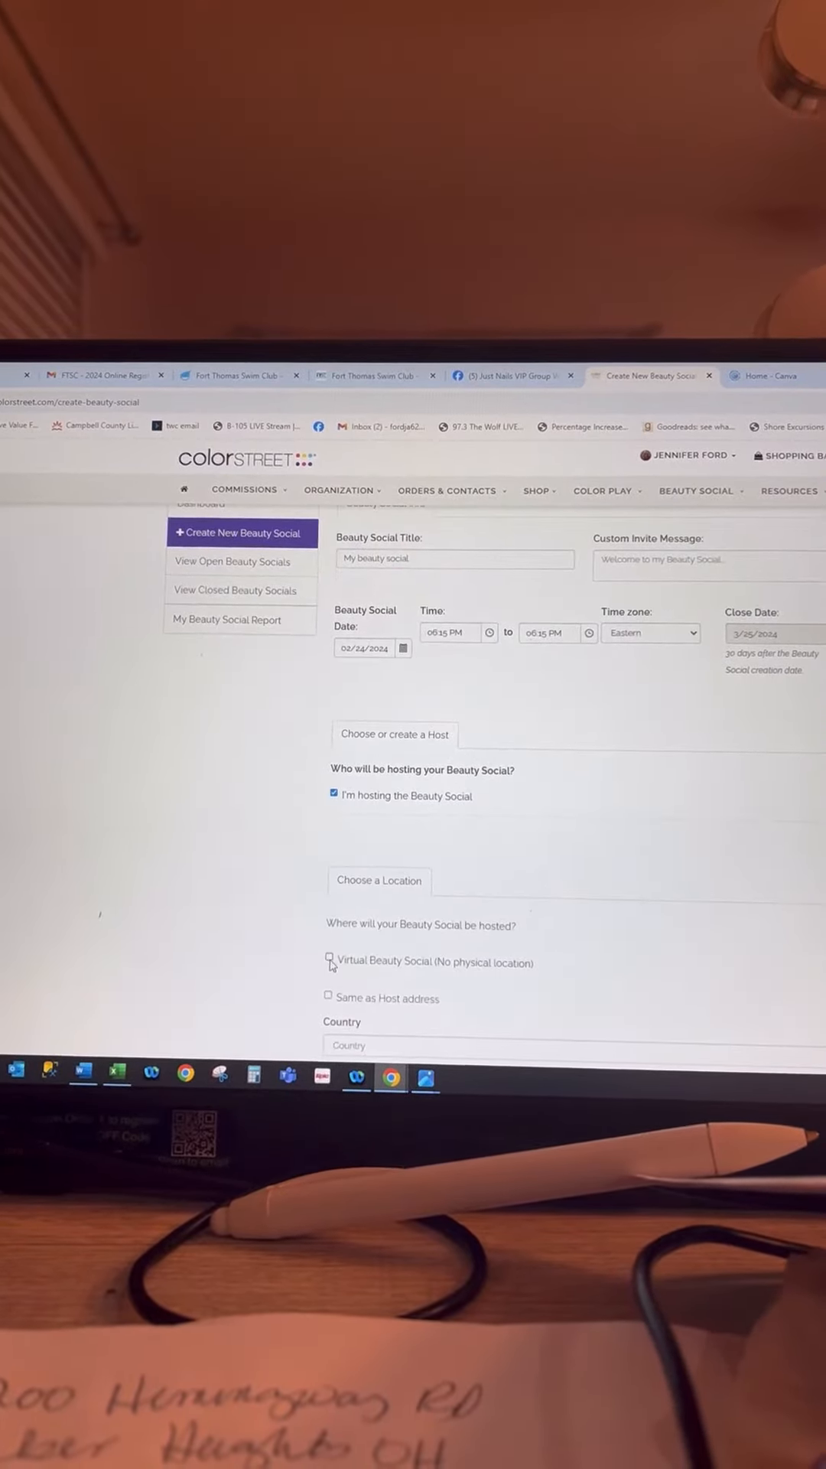
left_click(329, 961)
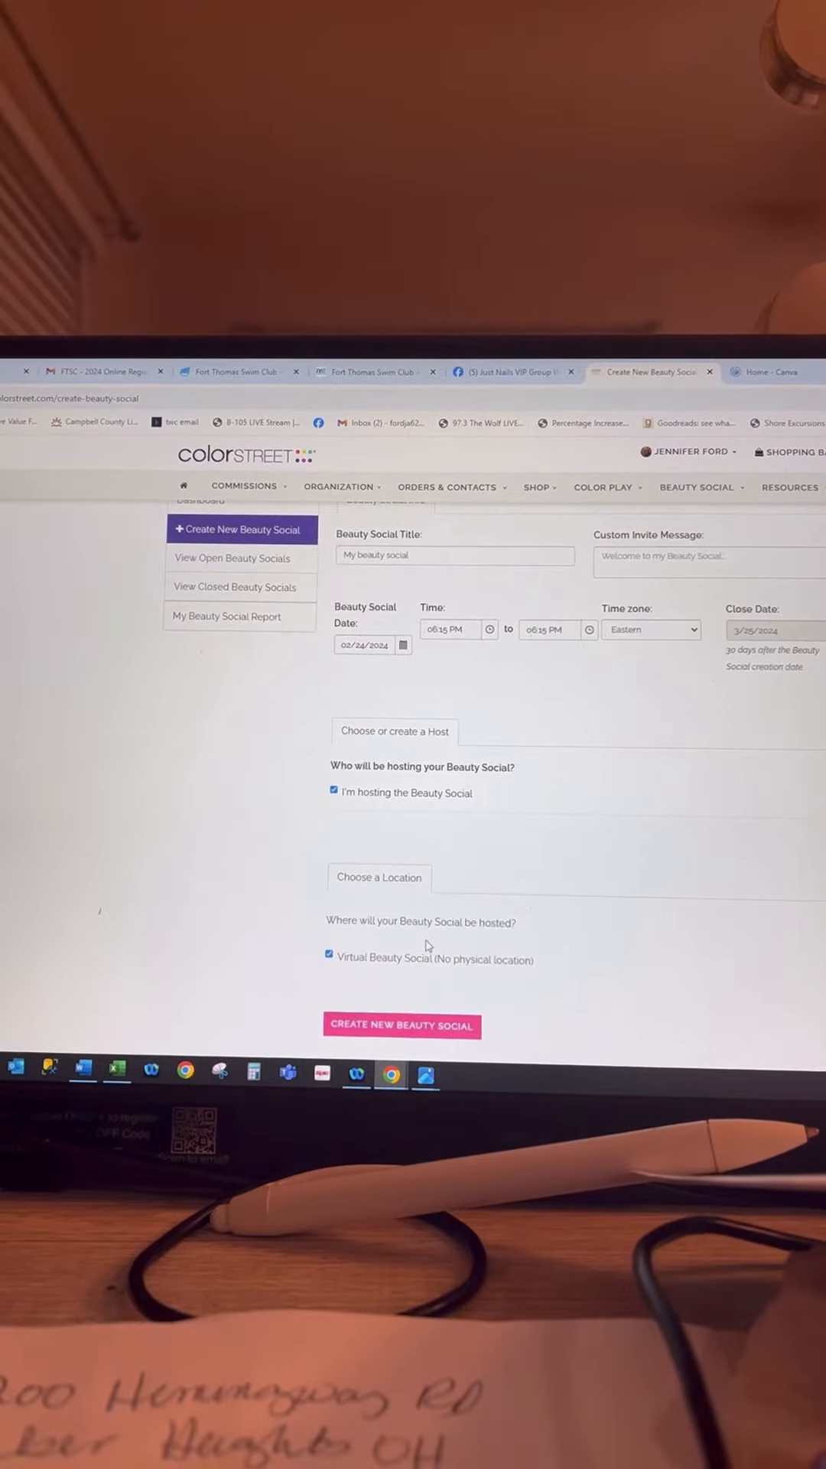
left_click(233, 557)
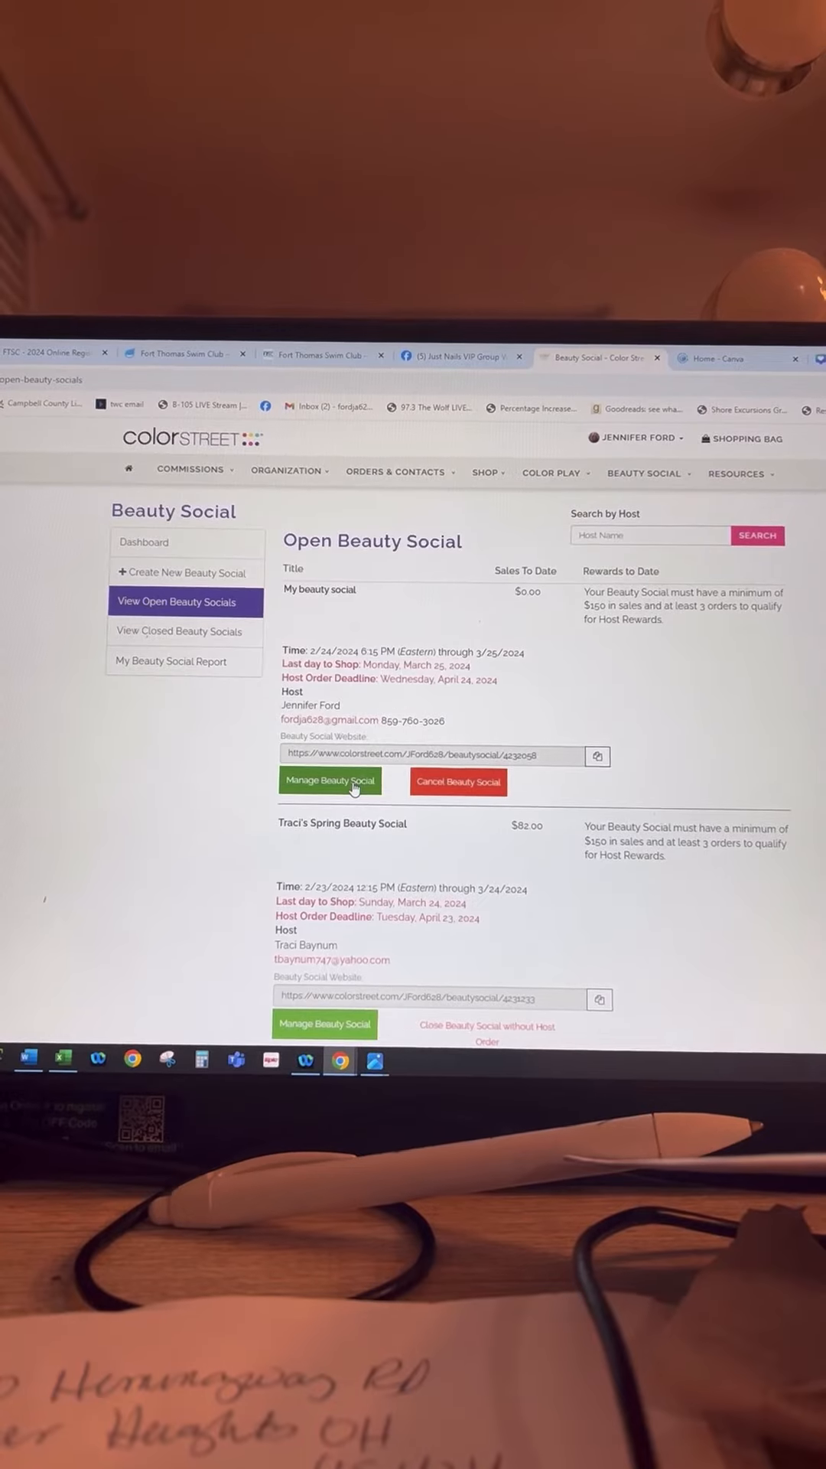
- Manage My beauty social and choose Add Existing Customer / Contact for guests
left_click(331, 780)
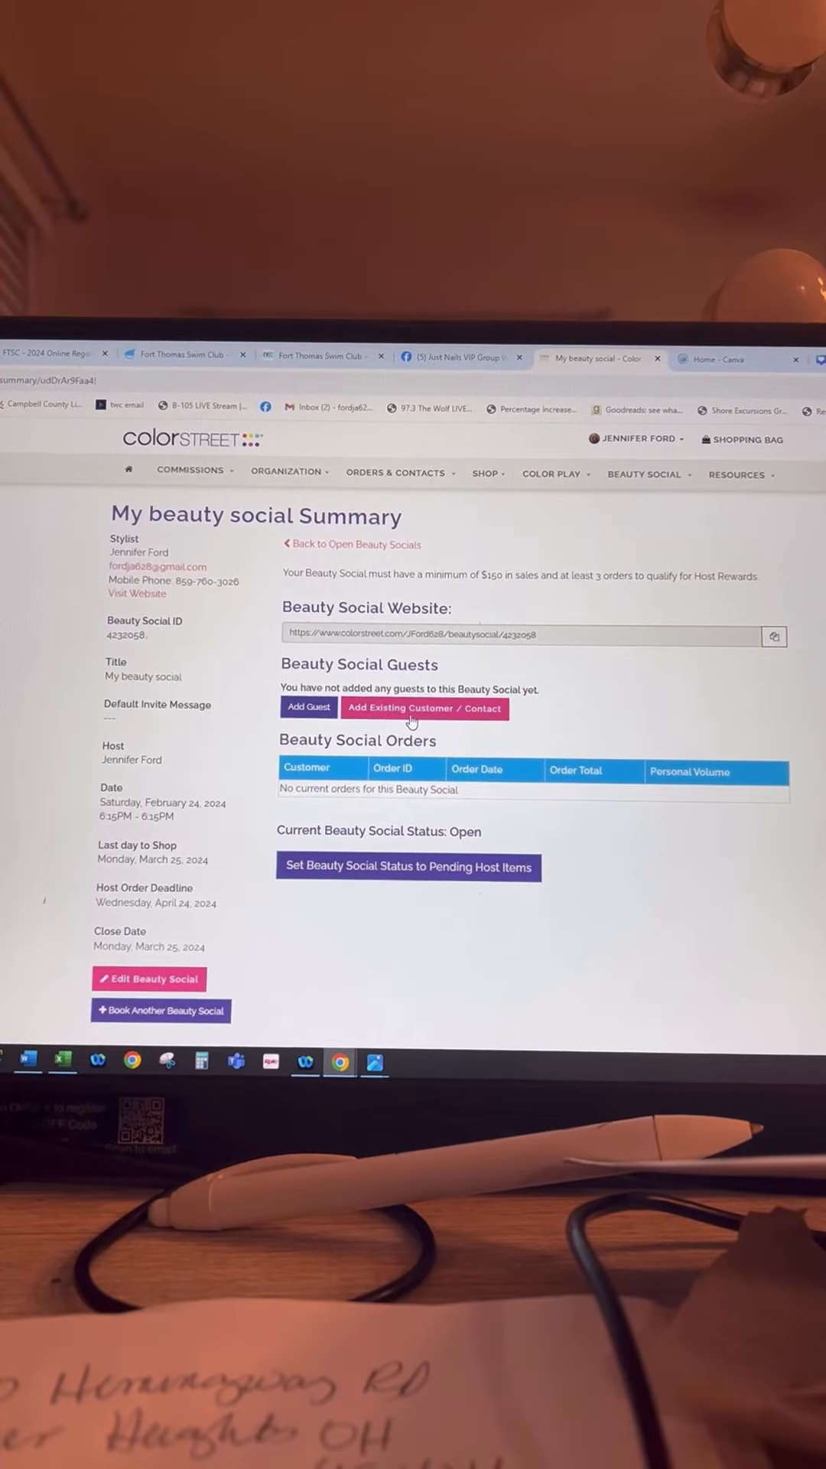
left_click(424, 708)
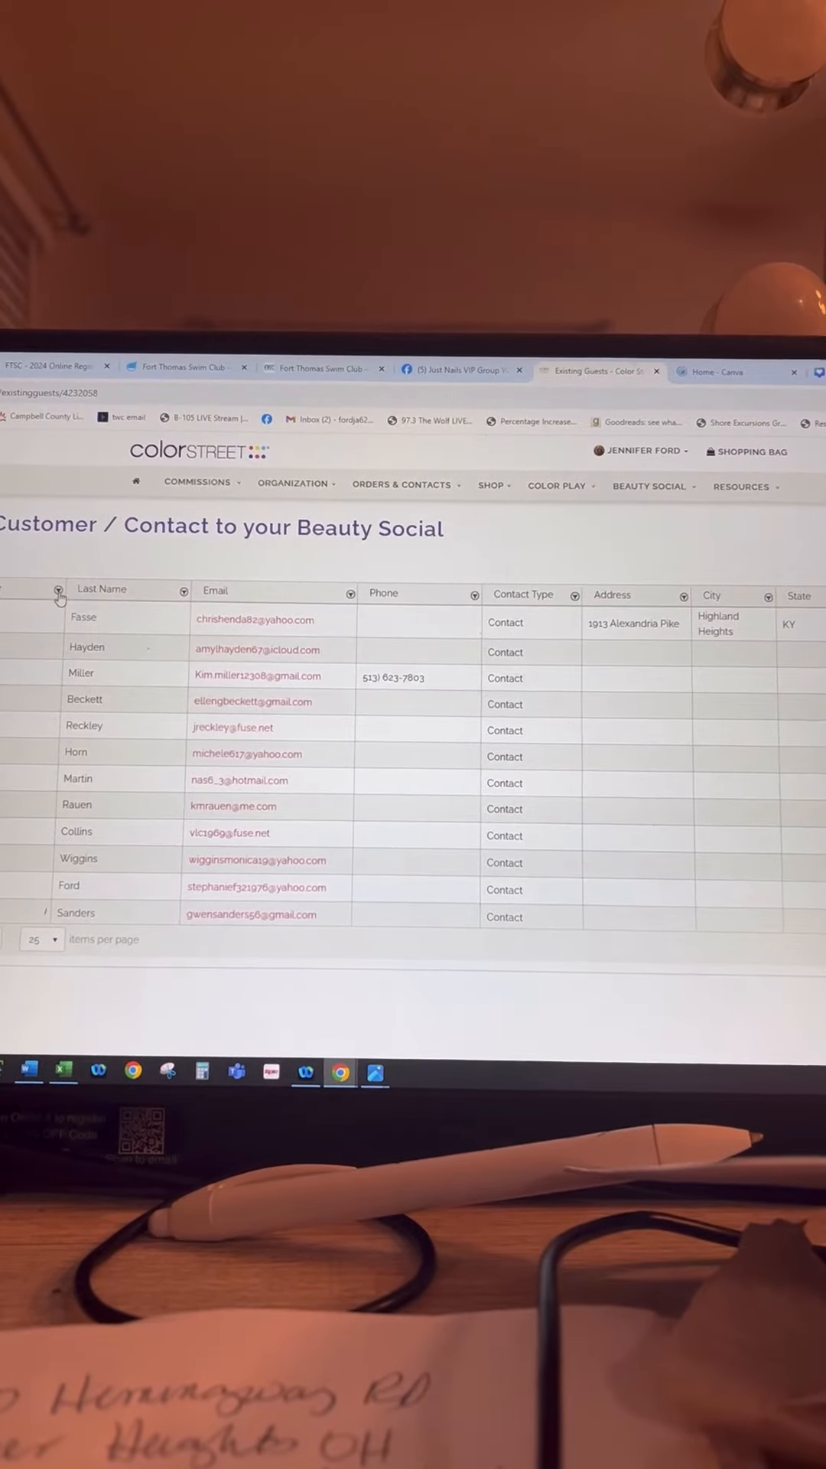
left_click(58, 587)
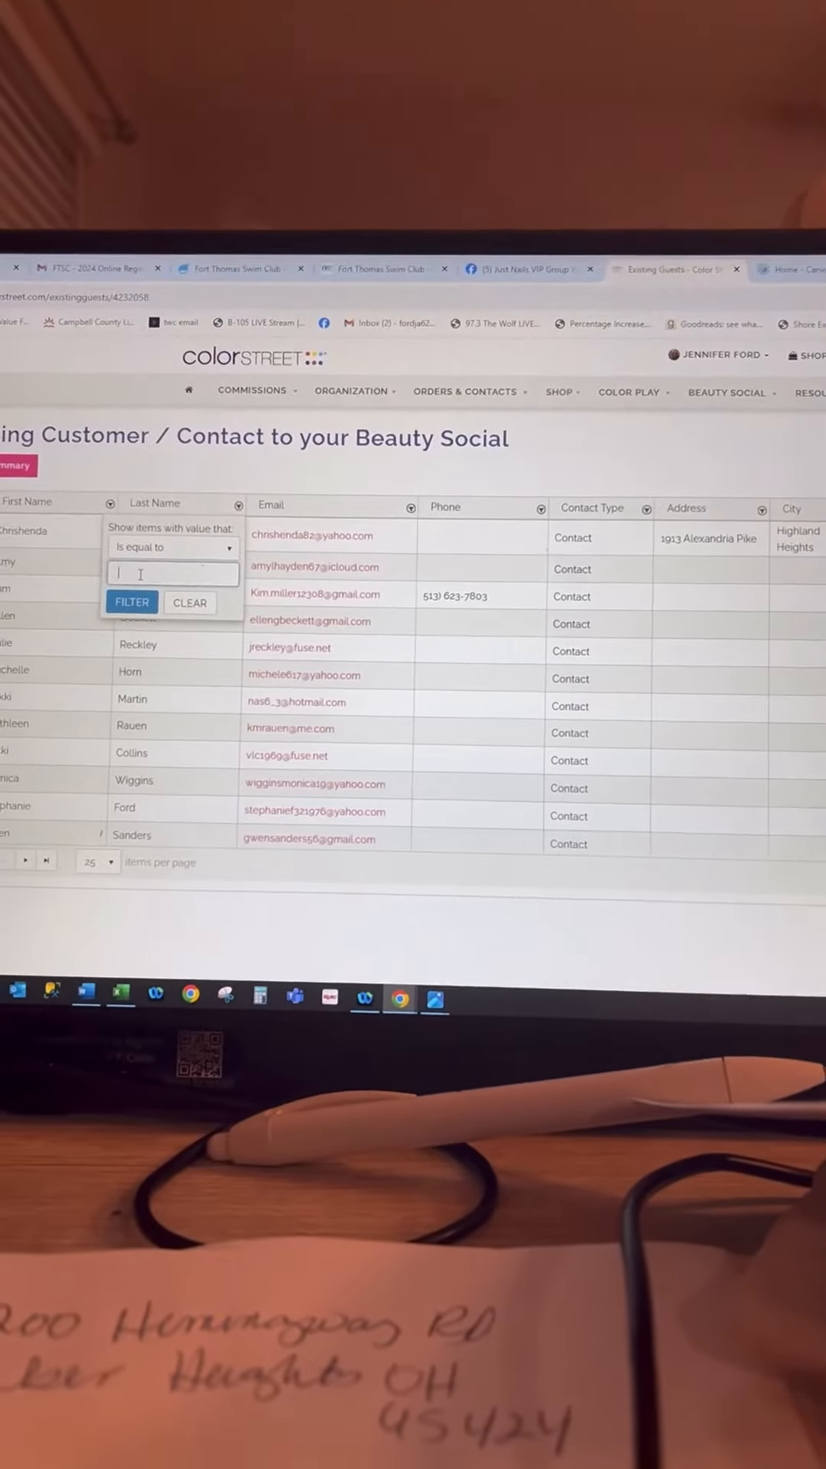
type("jel")
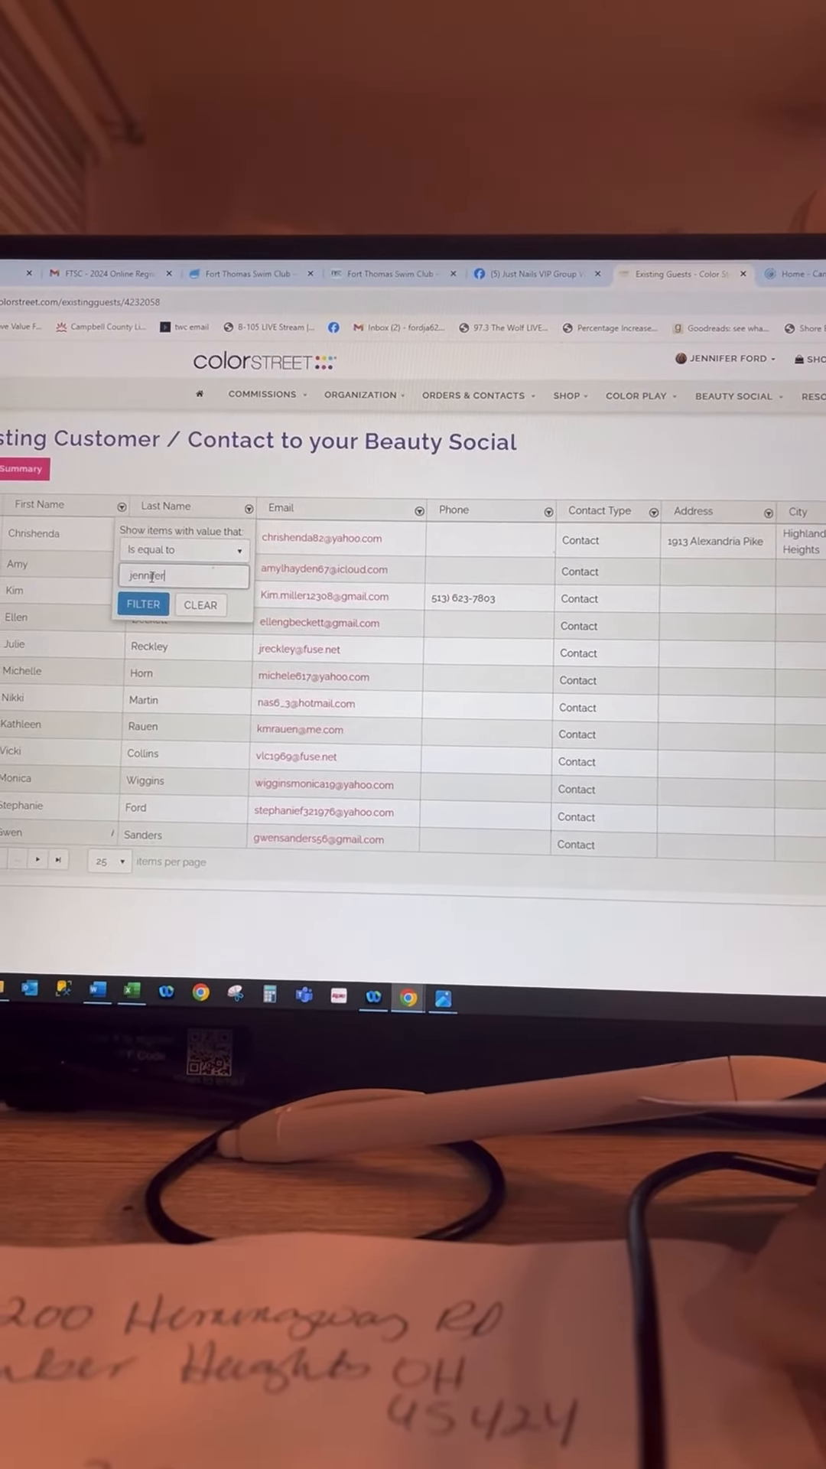
left_click(142, 603)
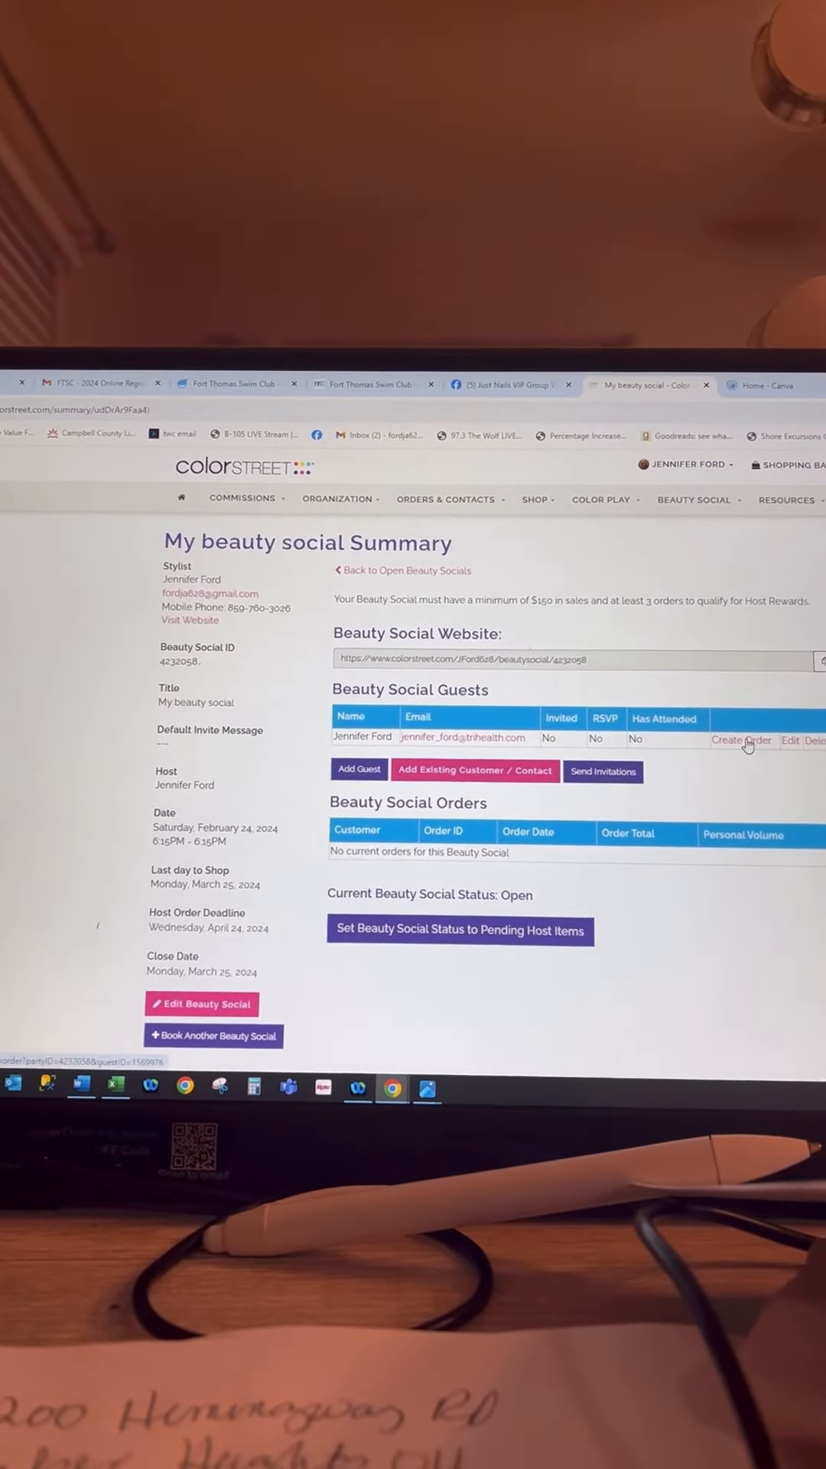
left_click(741, 739)
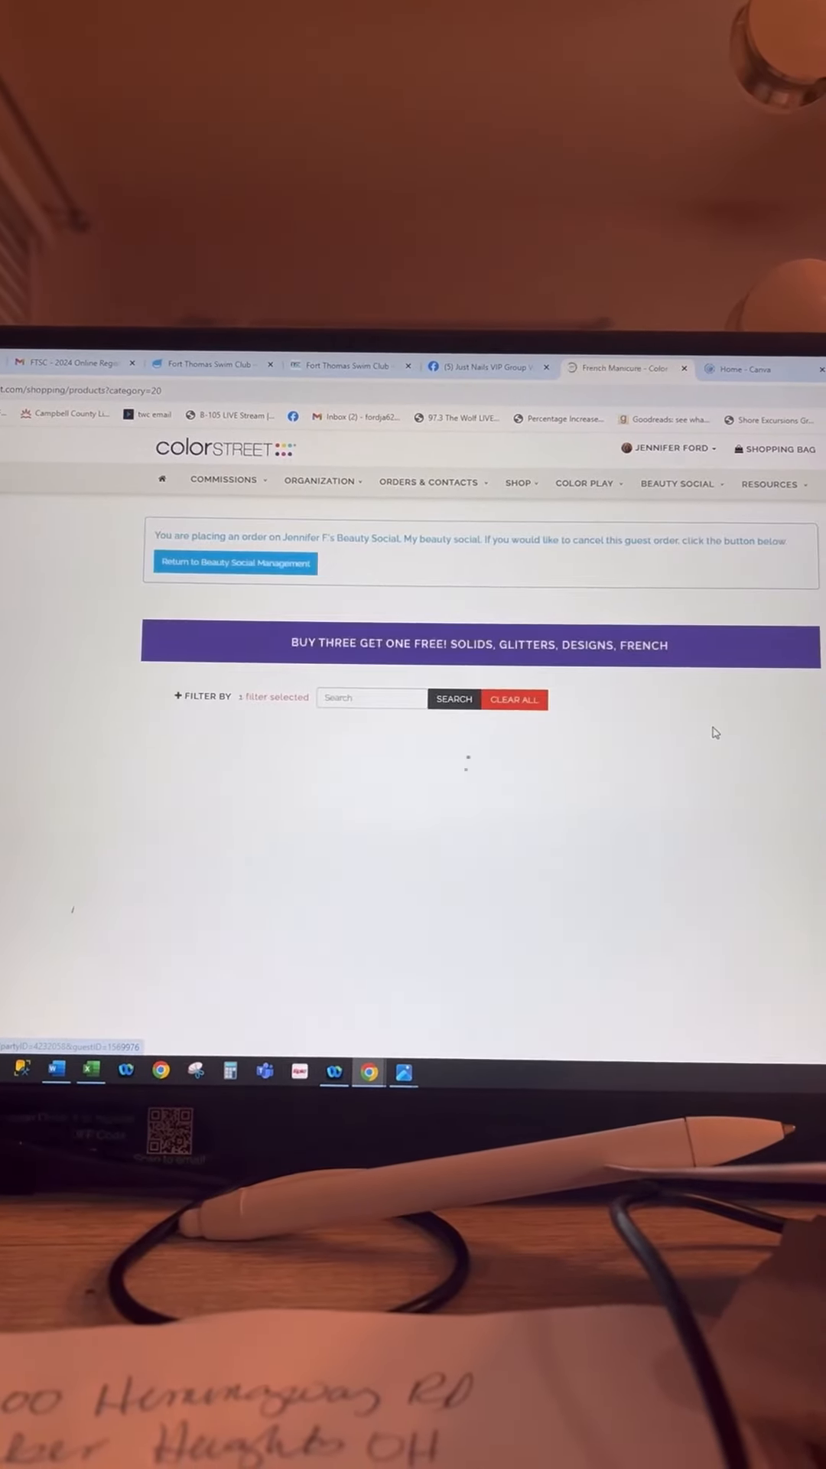